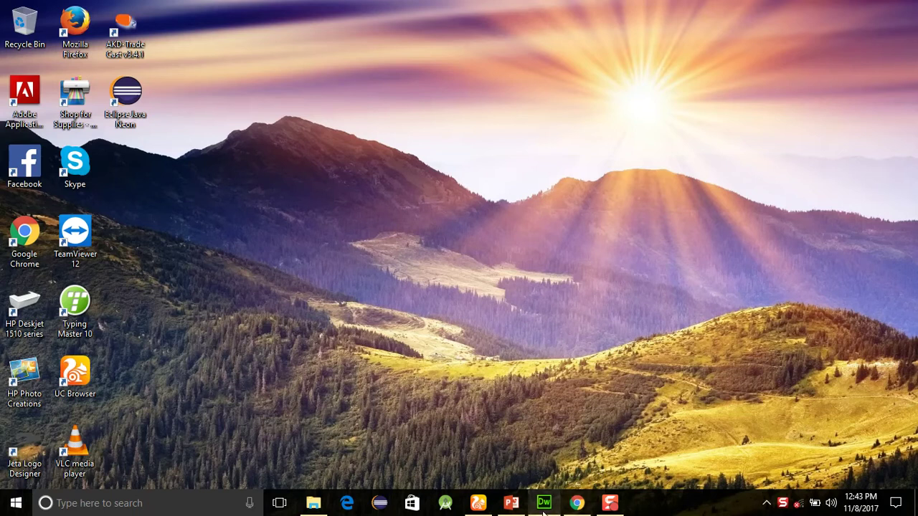
Replace the placeholder page title with 'SET THE TEXT OF THE HTML ELEMENT USING JQUERY'.
left_click(544, 502)
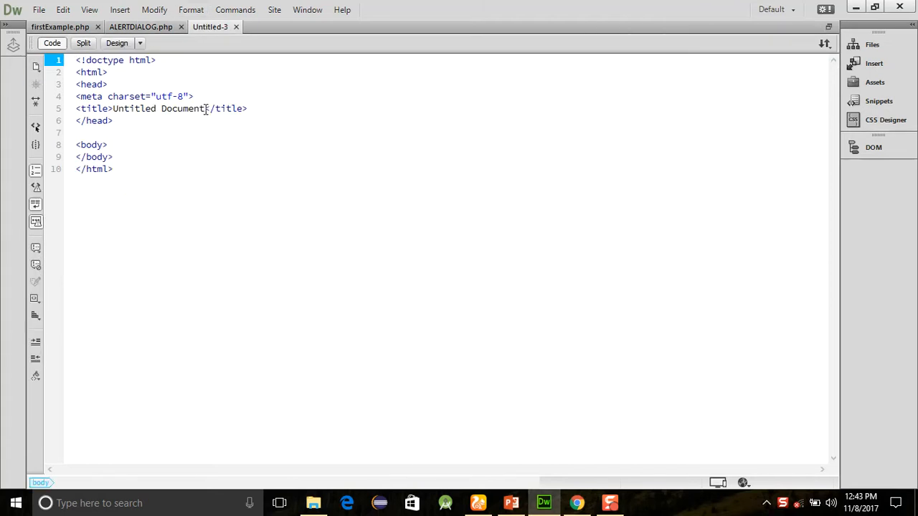
key("Delete")
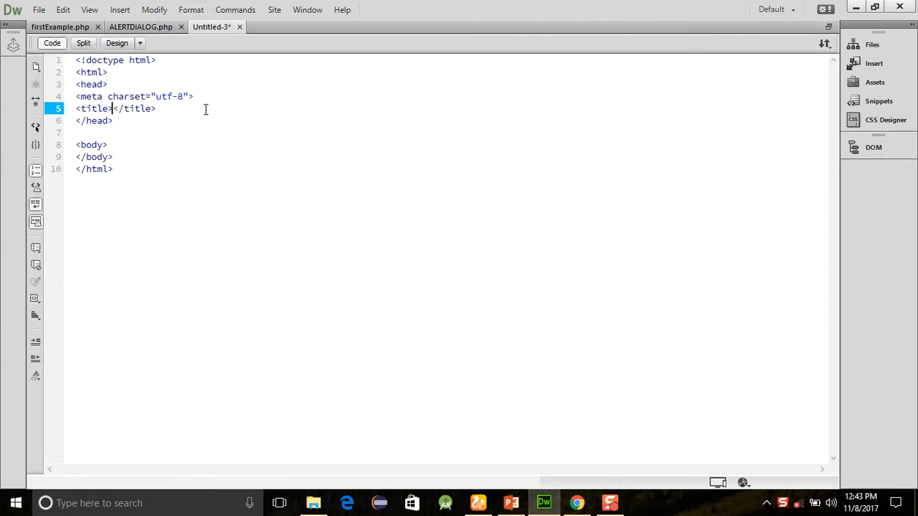
type("SET THE TEXT OF THE HTML ELEMENT USING")
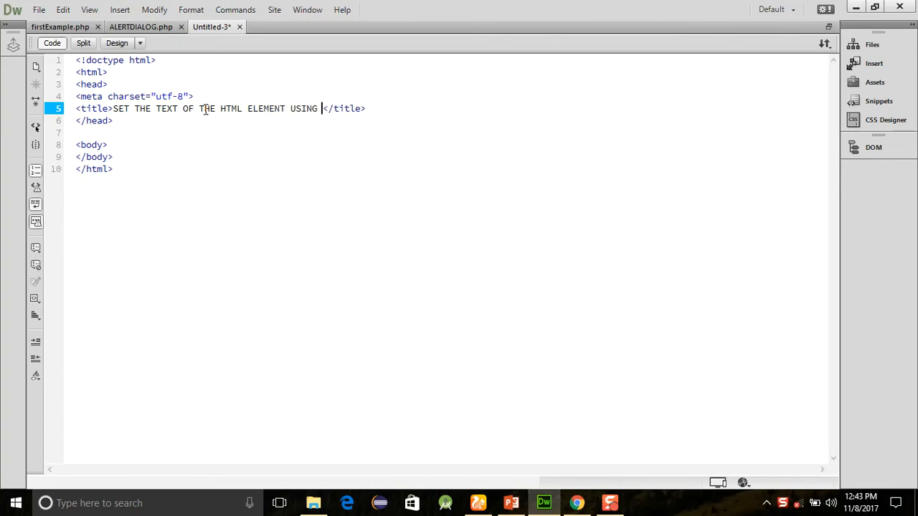
type("JQUER")
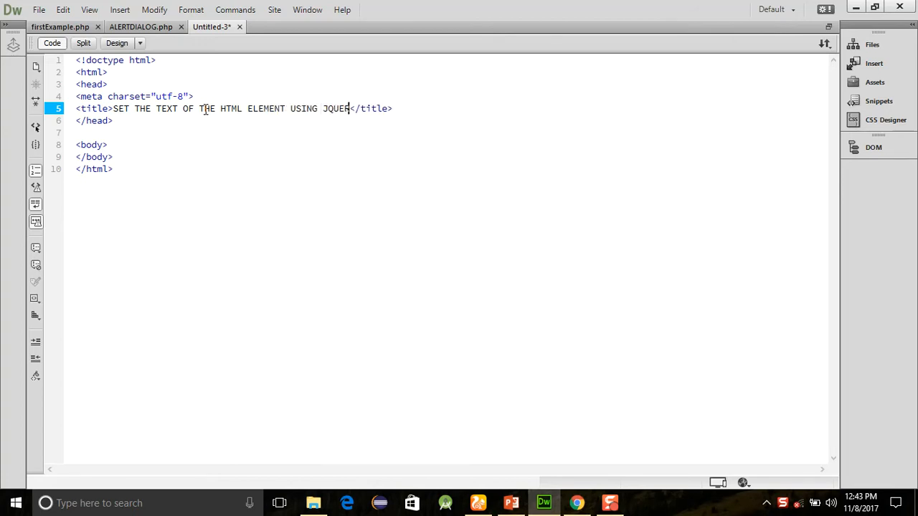
Save the new page as setTextMethod.php in the JQueryExample folder.
key("ctrl+s")
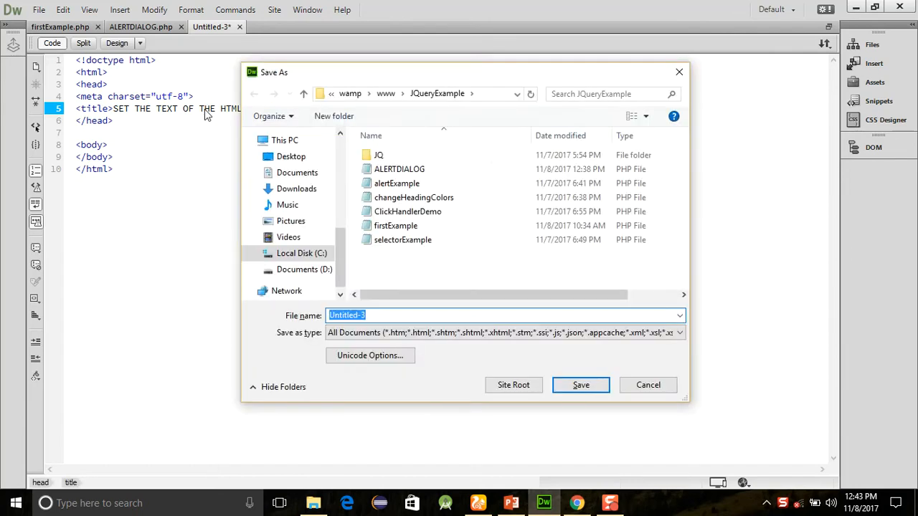
type("SETT")
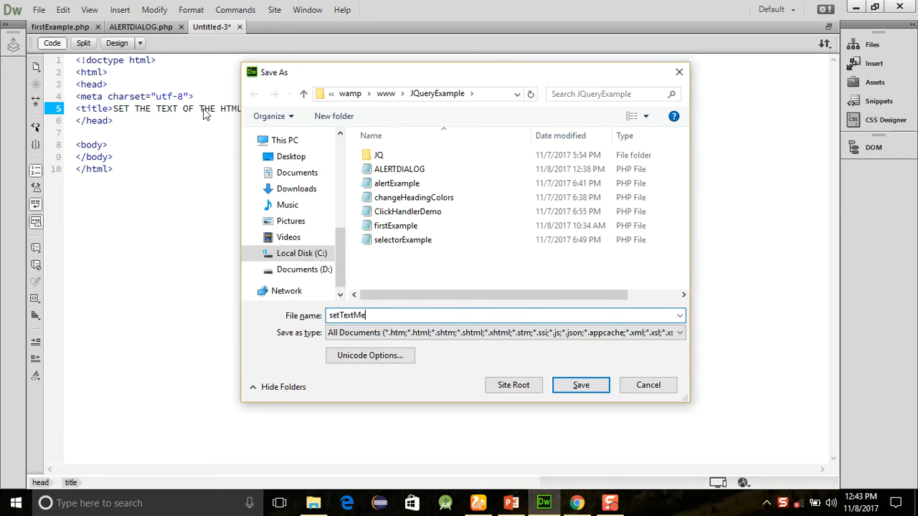
left_click(581, 384)
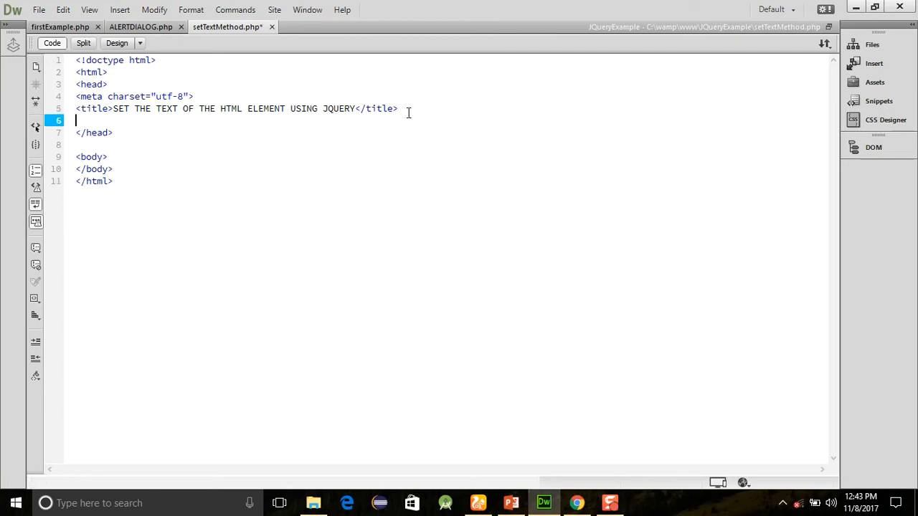
Add a script tag with src JQ/jquery-1.11.3.min.js and an empty text/javascript script block in the head.
type("<script")
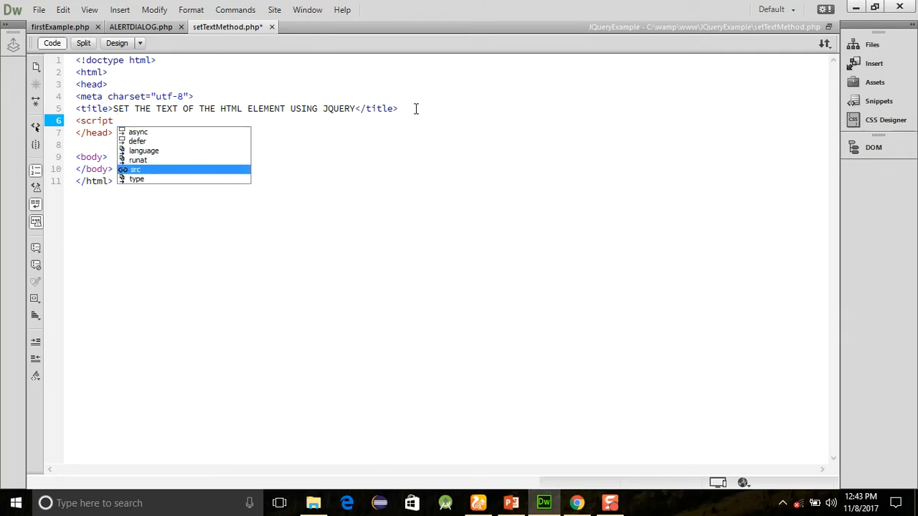
left_click(137, 170)
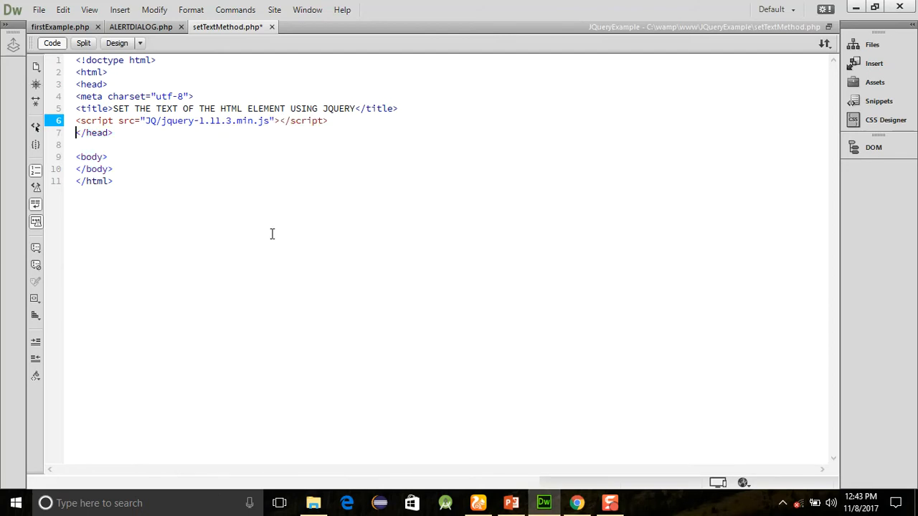
type("<script type=\"")
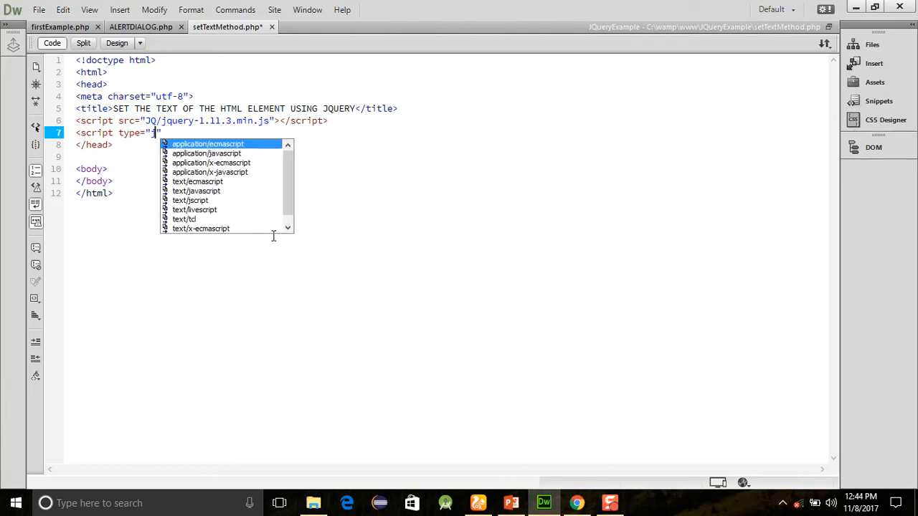
left_click(195, 191)
type("</script>")
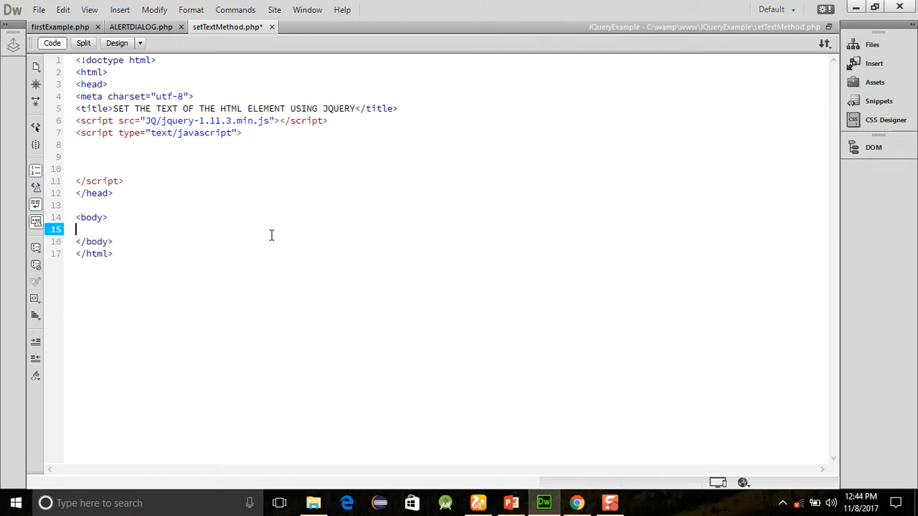
Add an H1 heading 'SET THE TEXT' in the page body.
type("<h1>")
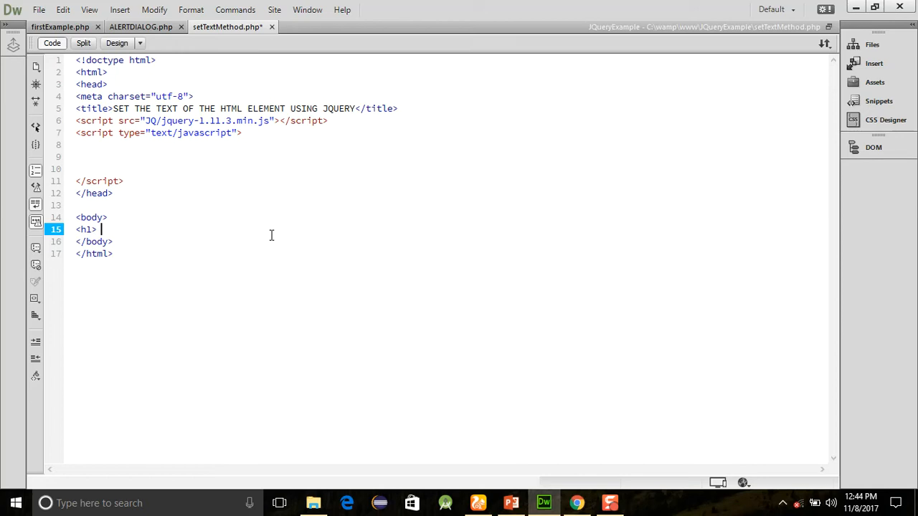
key("Backspace")
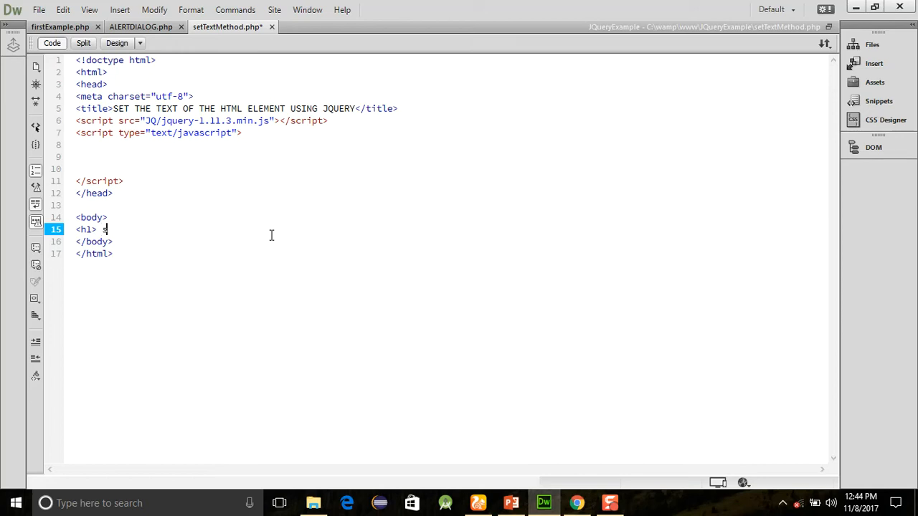
type("SET THE TEXT</h1>")
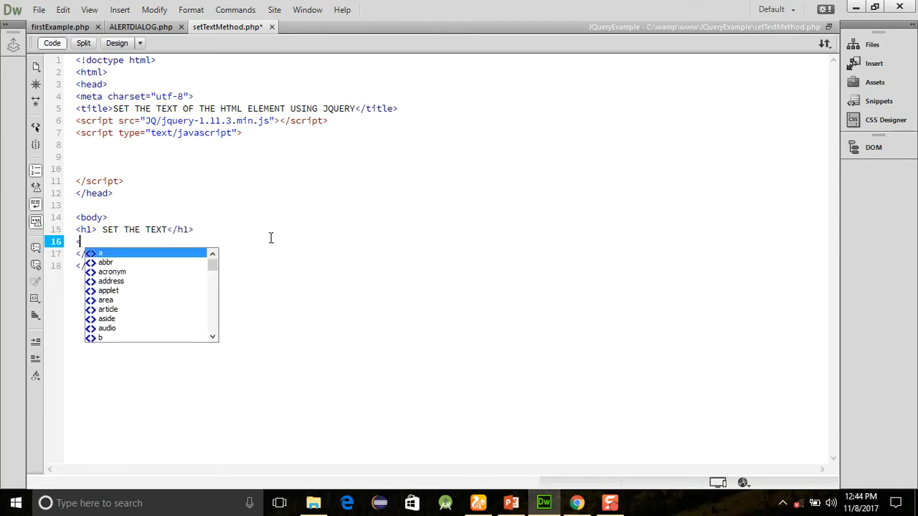
Add a paragraph saying in this example different text will be shown in the selection.
type("<P> IN THIS")
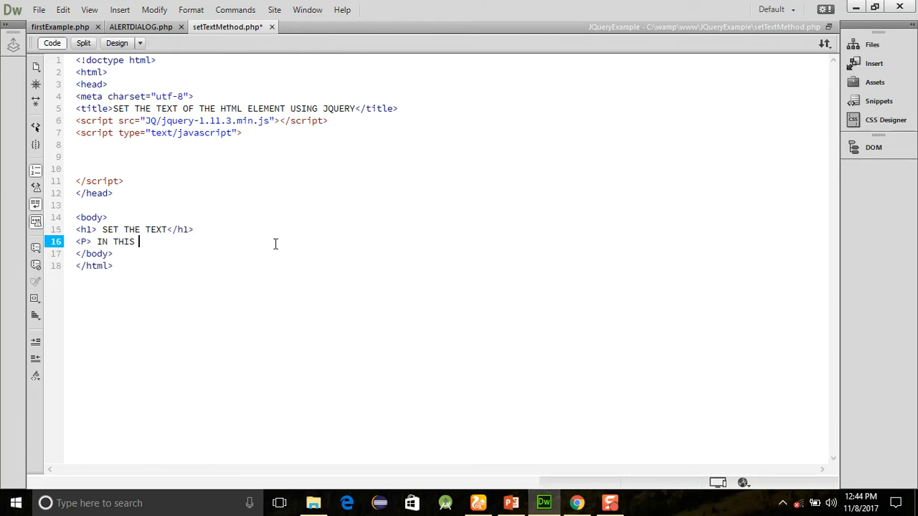
type("EXAMPLE")
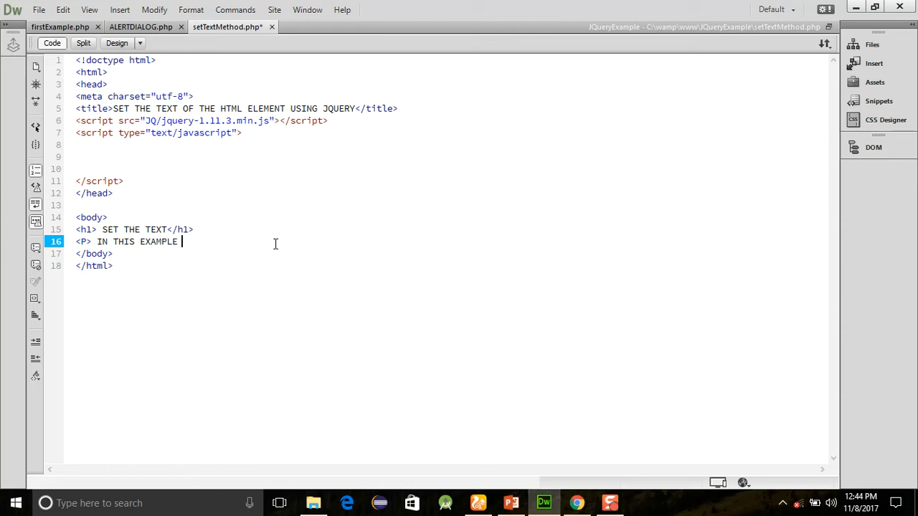
type("YOU WILL SEE")
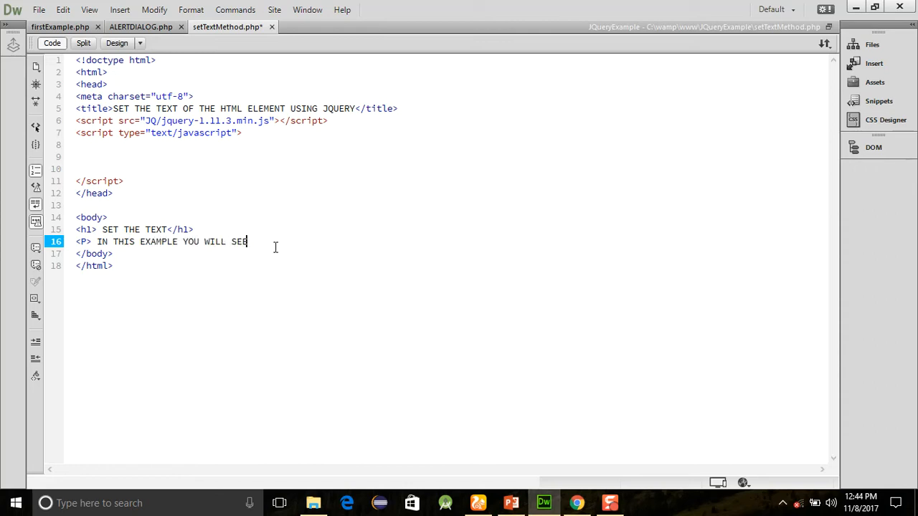
type("THAT THE DIFFE")
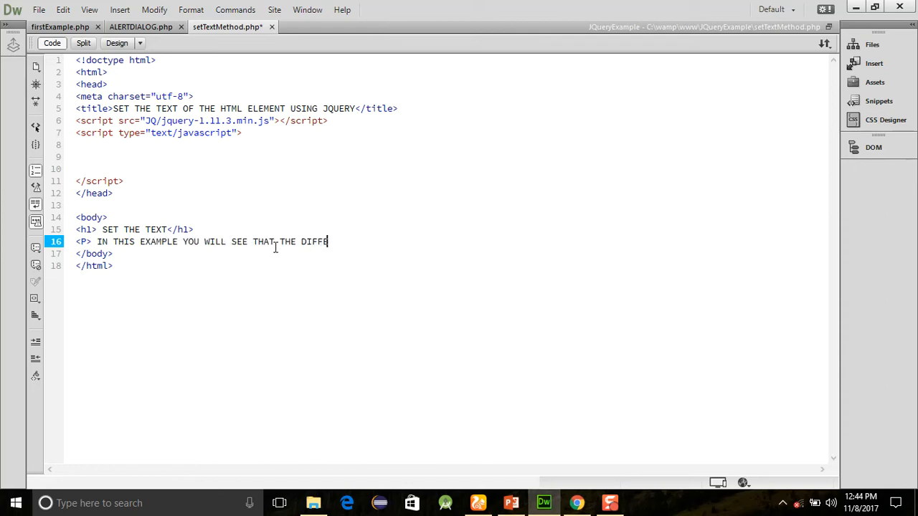
type("RENT TEXT")
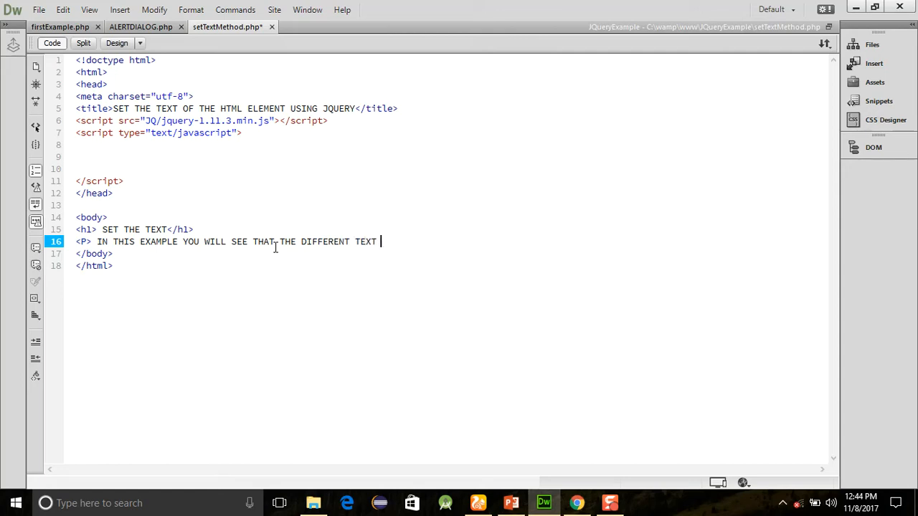
type("WILL BE SHOW")
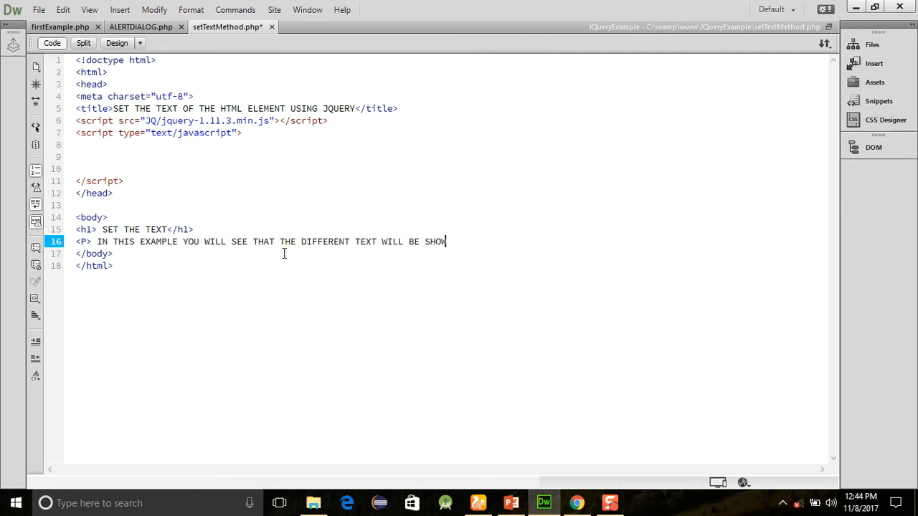
type("N")
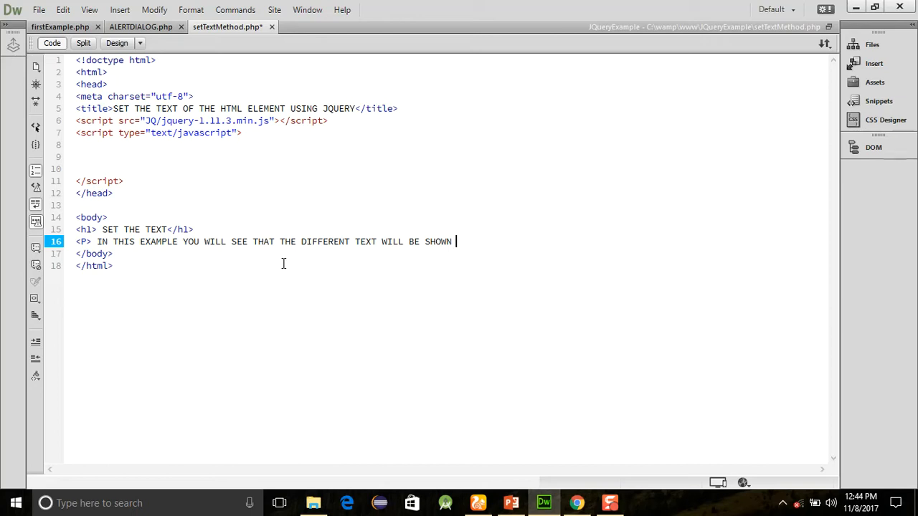
type("IN THE SE")
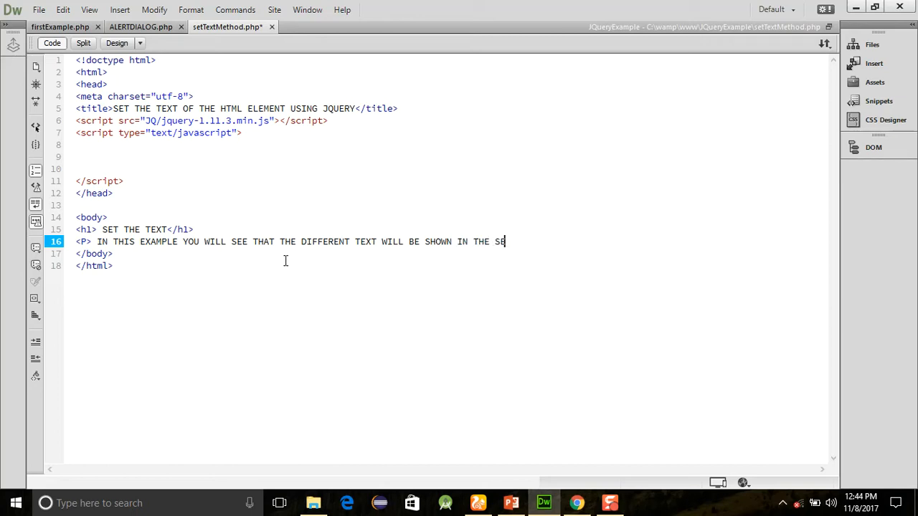
type("LECTION")
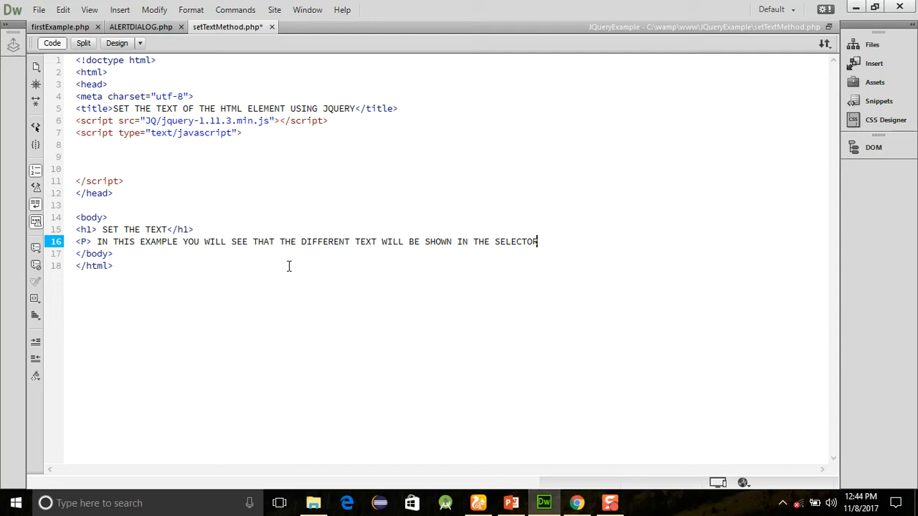
type("</P>")
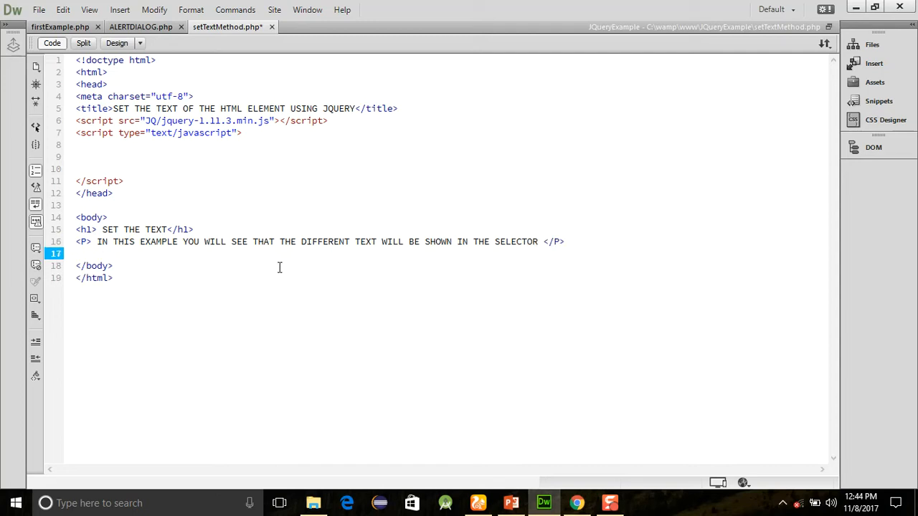
Add a second H1 heading 'CNAGE OF THE TEXT' below the paragraph and start the script with $.
type("<H1>")
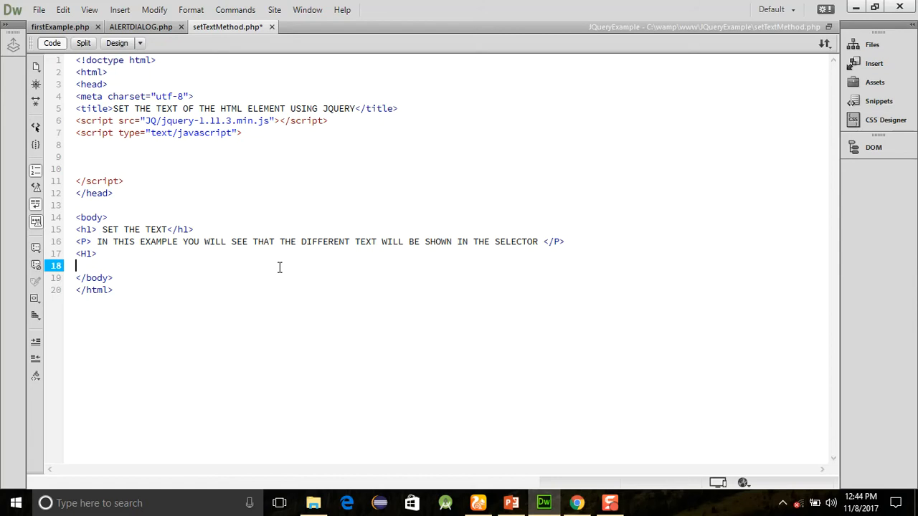
key("Backspace")
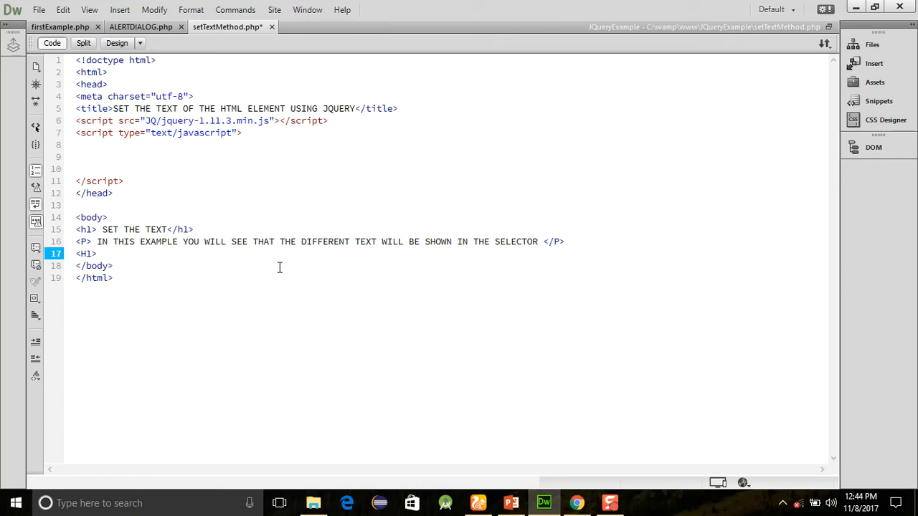
type("CNAGFH")
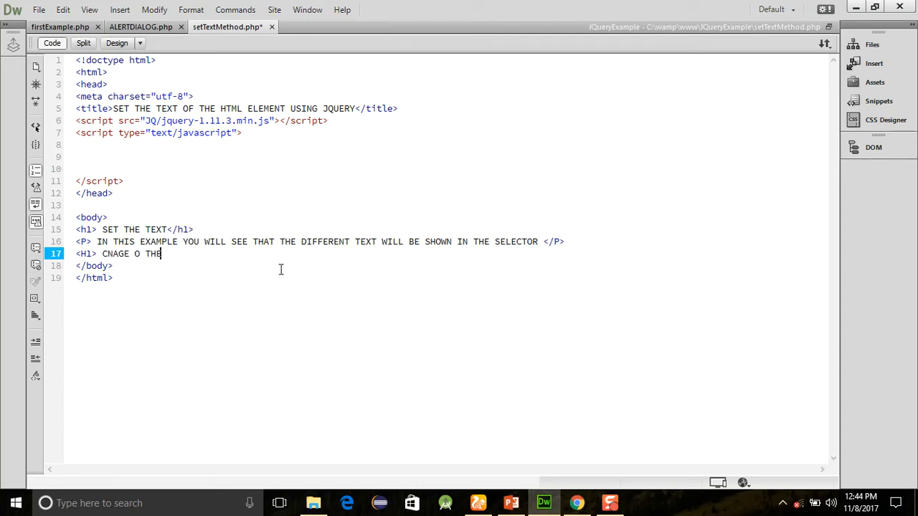
key("Backspace")
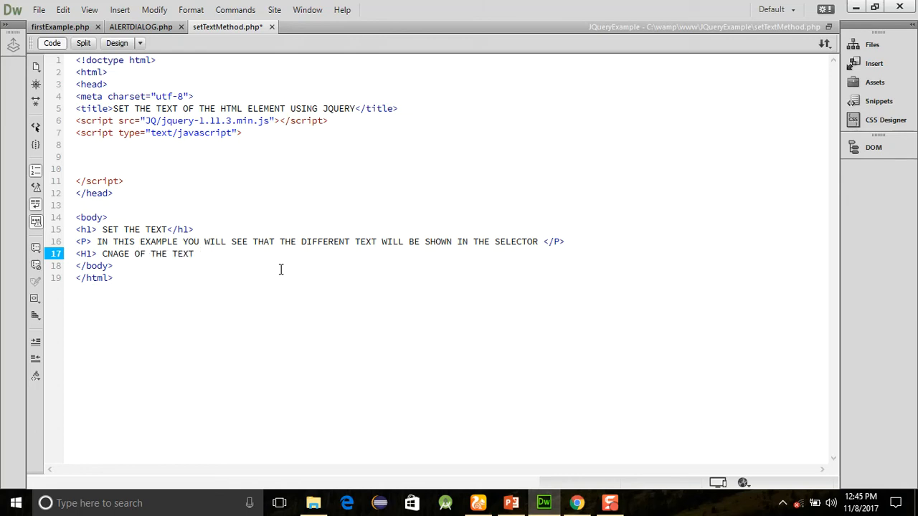
type("</H1>")
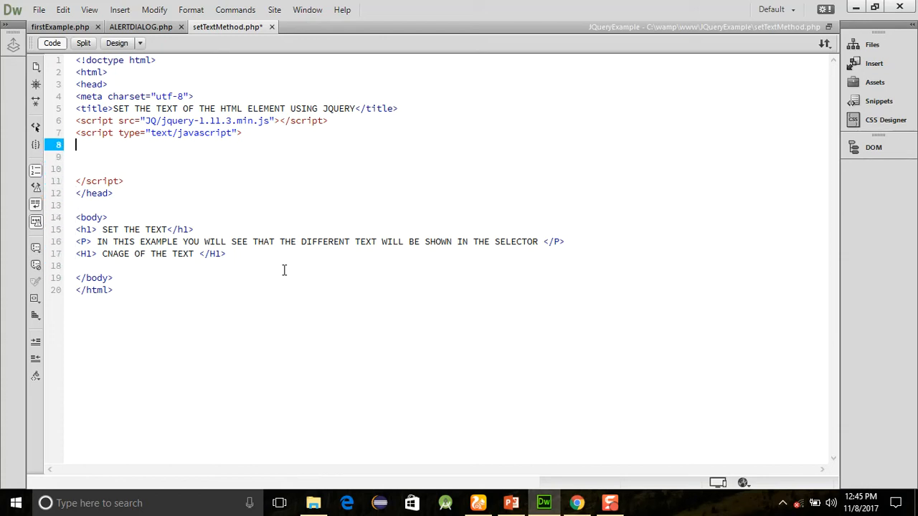
type("$")
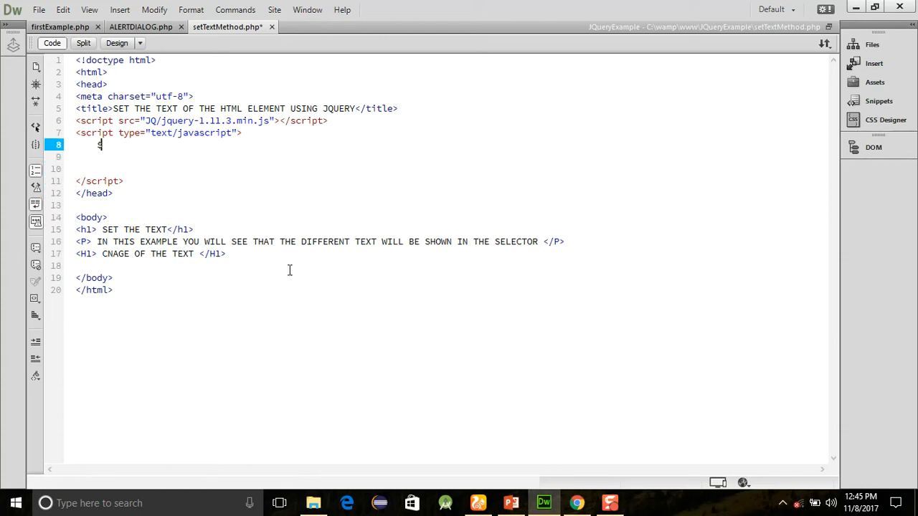
Write $(document).ready with $("H1").text("DAREDUCATION JQUERY LESSON") in the script block.
type("$(d")
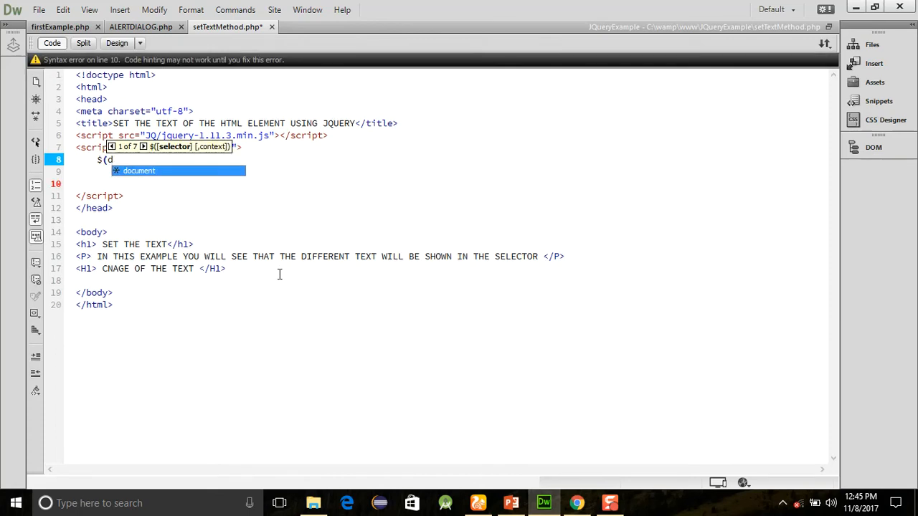
type("ocument).ready(function(e) {")
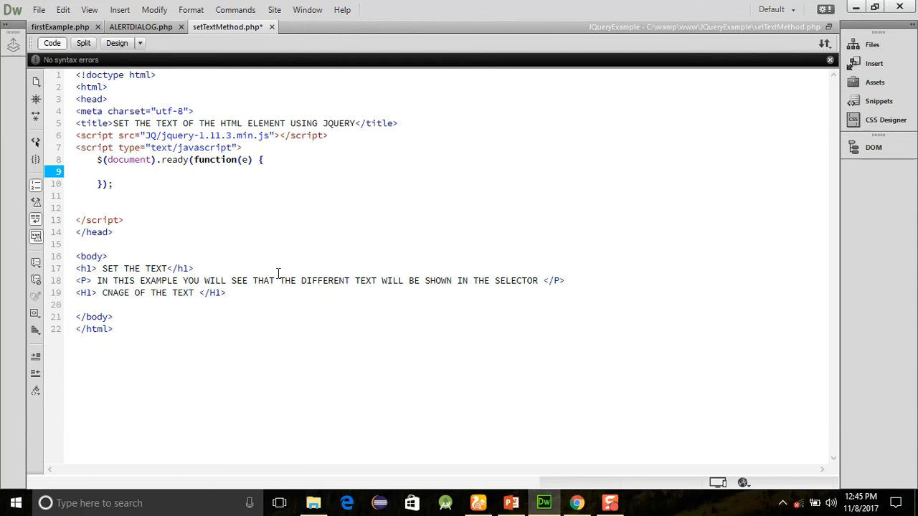
type("$(")
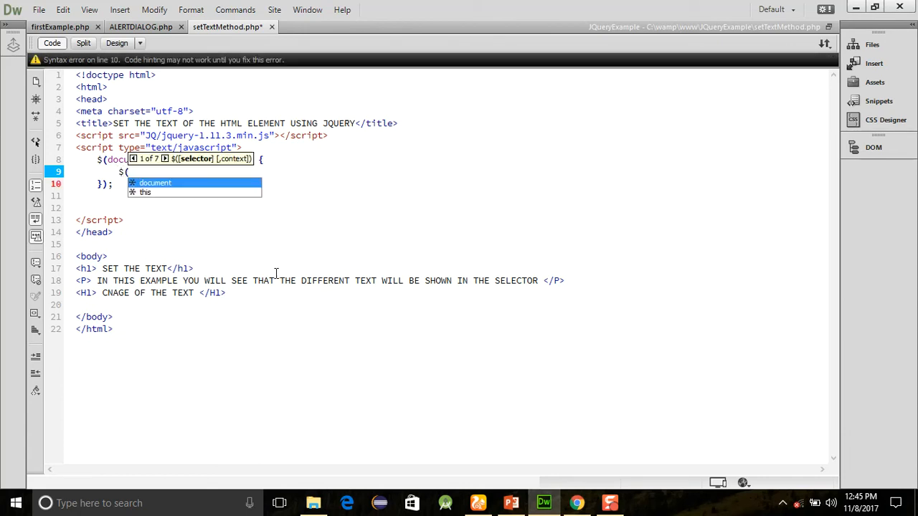
type("\"H1")
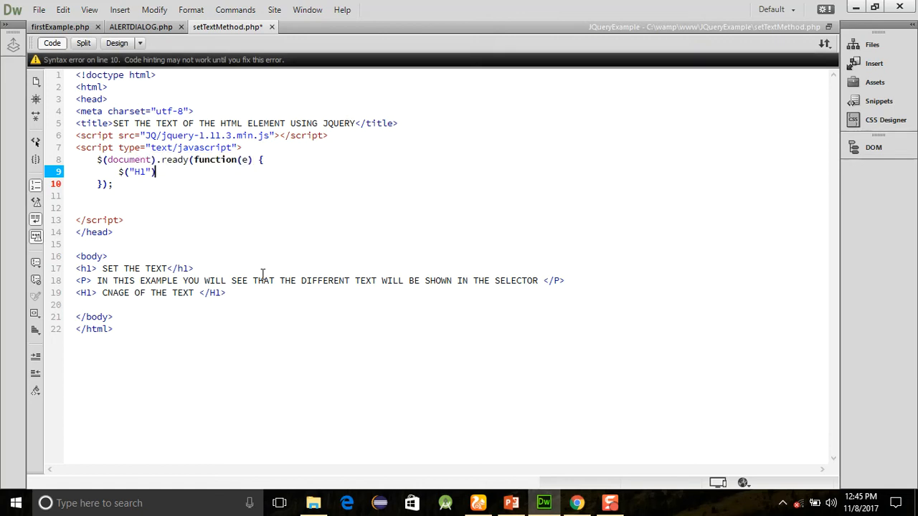
type(".text(")
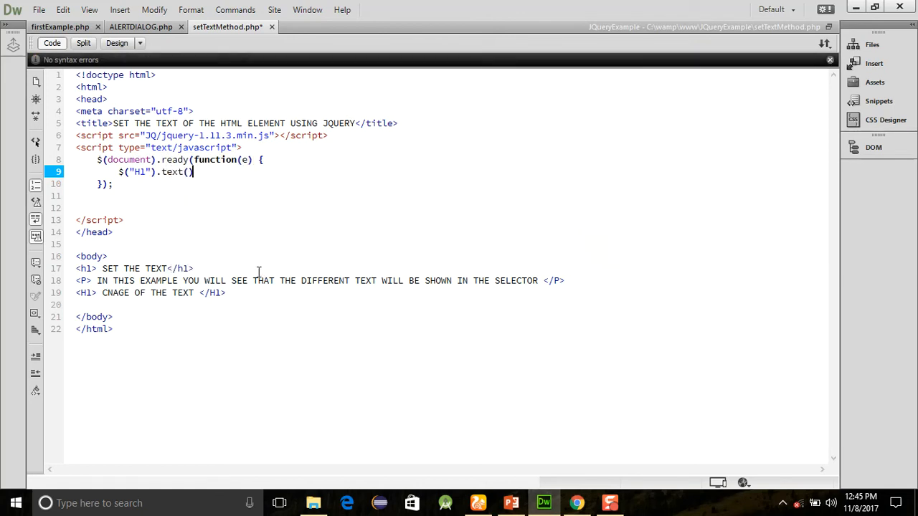
type("\"")
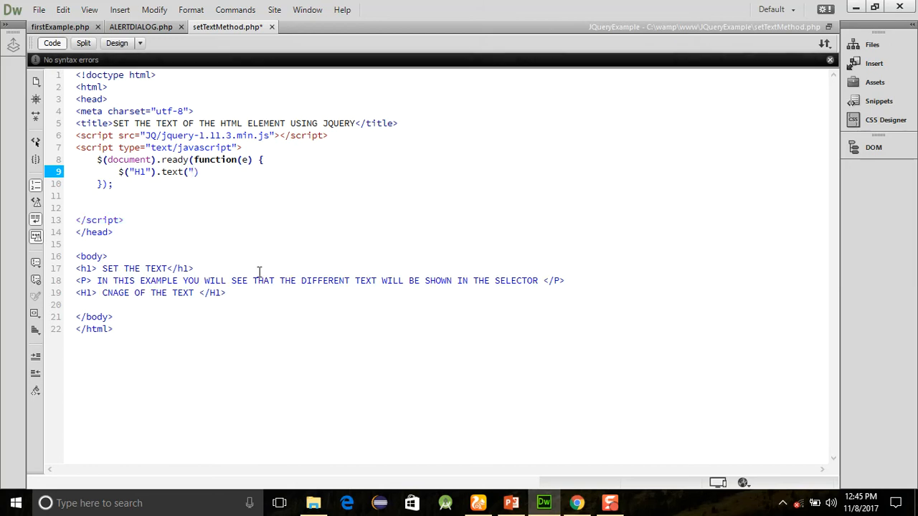
type("da")
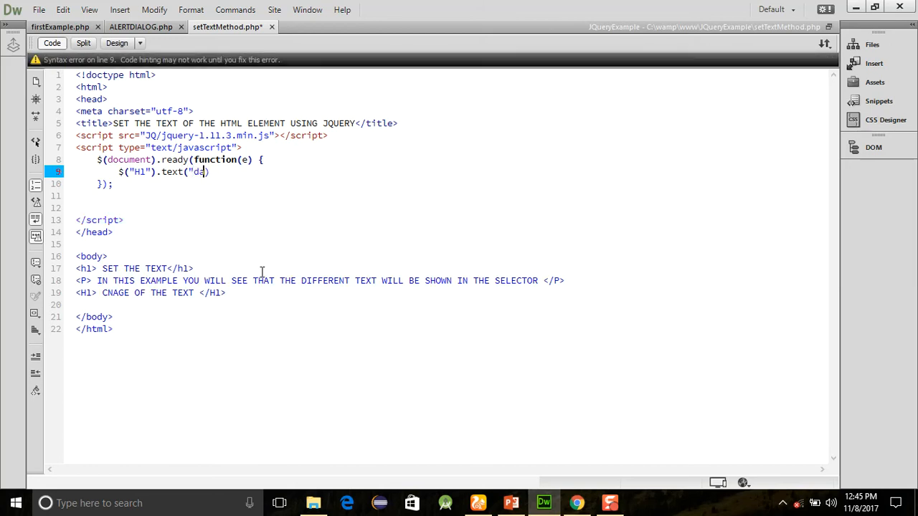
type("AREDU")
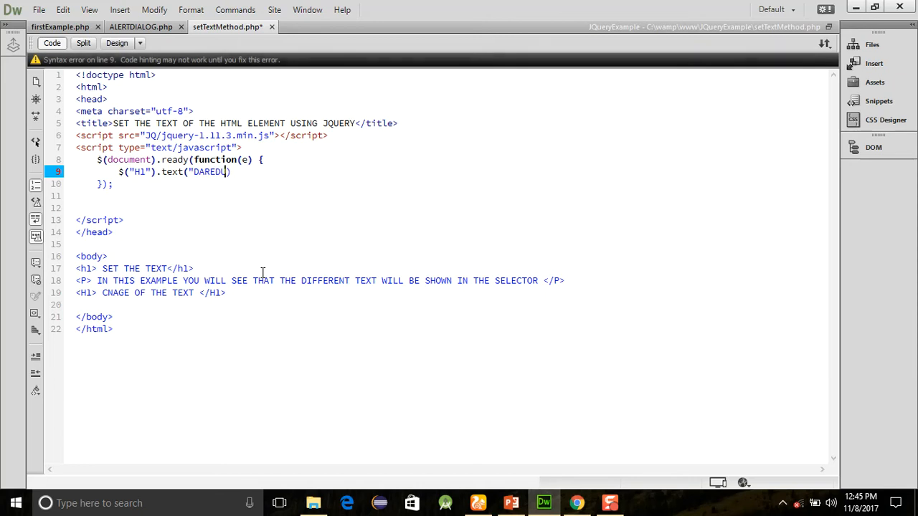
type("CATION JQUERY LESSON\"")
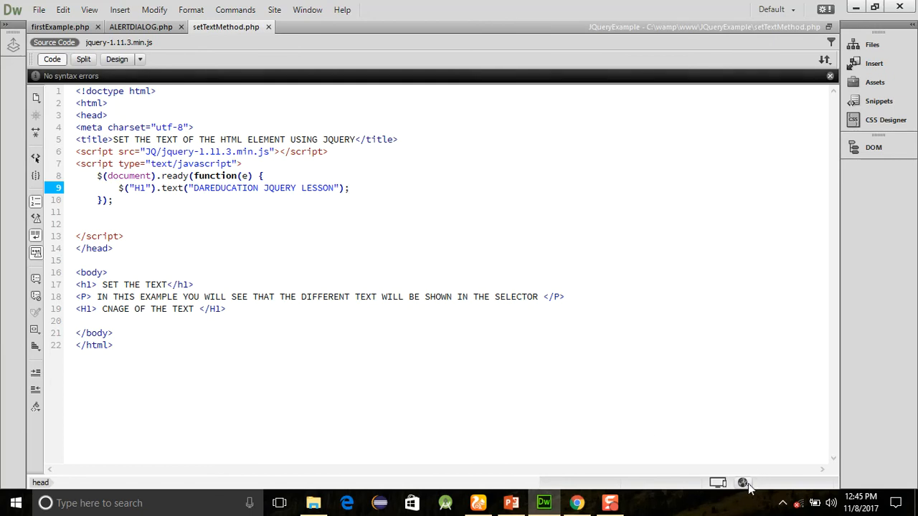
Preview the page in UC Browser from the status bar's browser list.
left_click(743, 482)
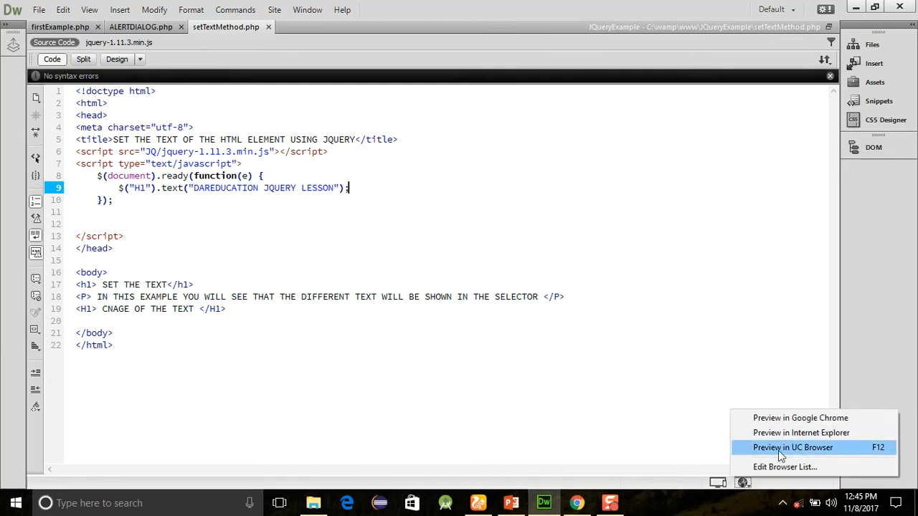
left_click(792, 448)
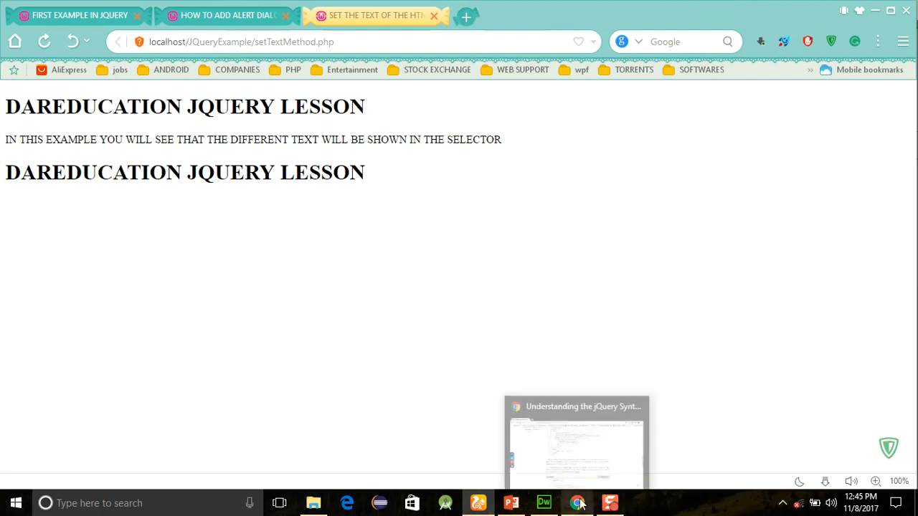
Return from the UC Browser preview to the setTextMethod.php code in Dreamweaver.
left_click(544, 502)
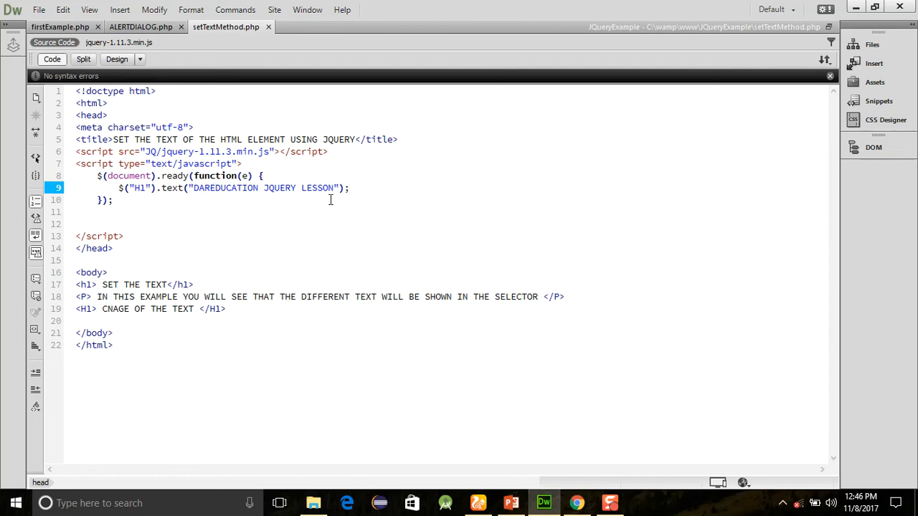
Start a new $('P').text() statement below the heading statement.
key("Enter")
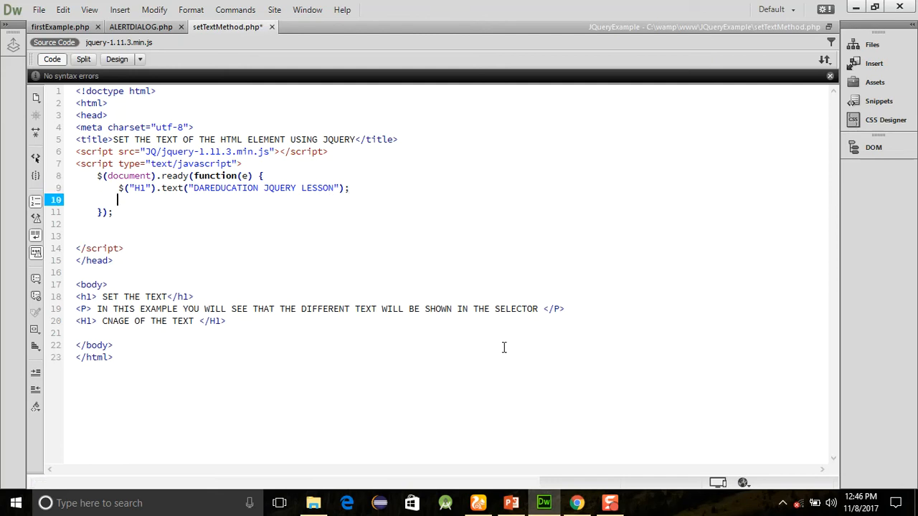
type("$")
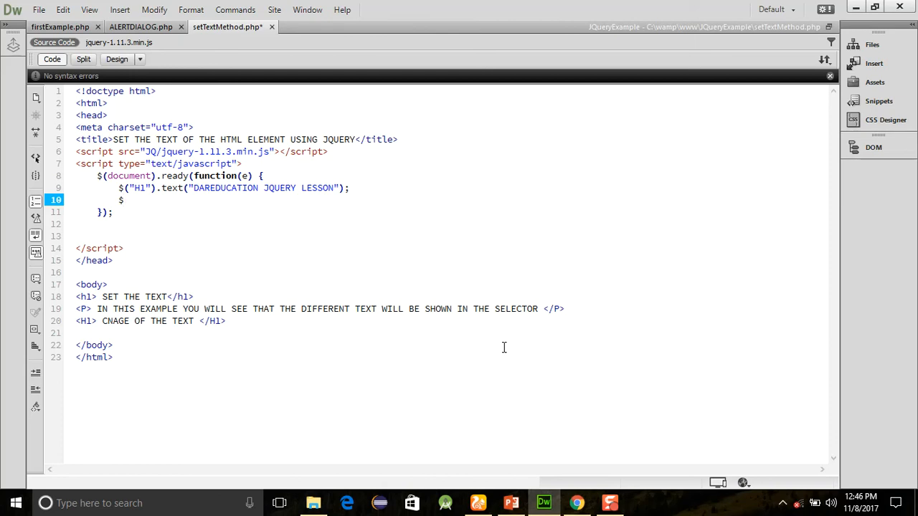
type("$('P'")
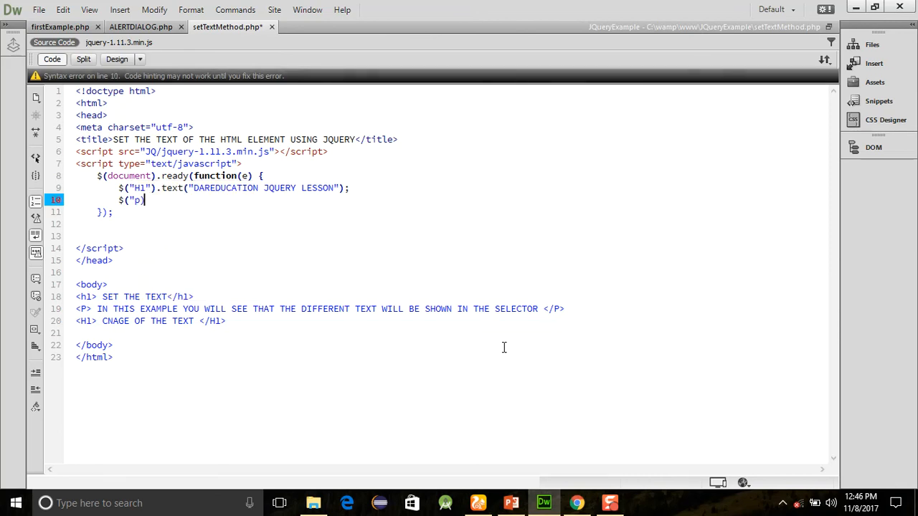
type("\")")
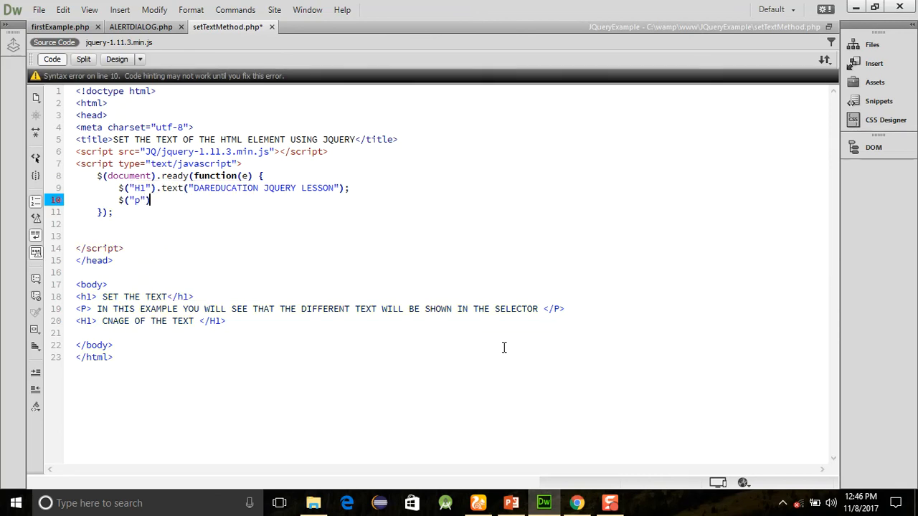
type(".text()")
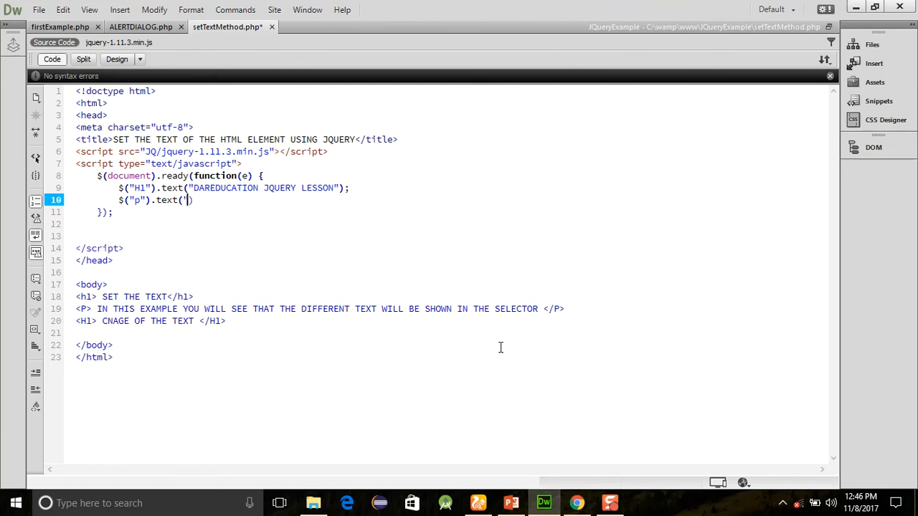
Fill the paragraph text with 'You can see that when the document loaded the information given in the script will be shown.'.
type("You can ssee that when the document load t")
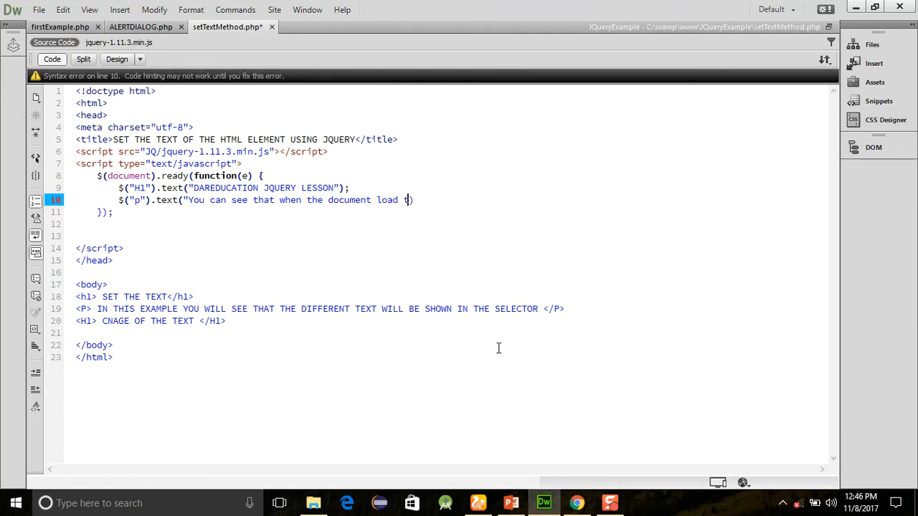
type("ed the information a")
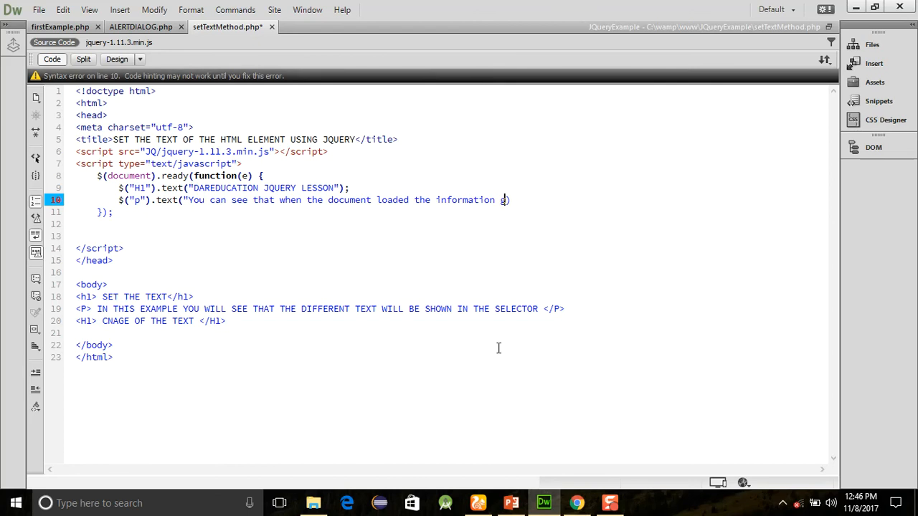
type("given in the s")
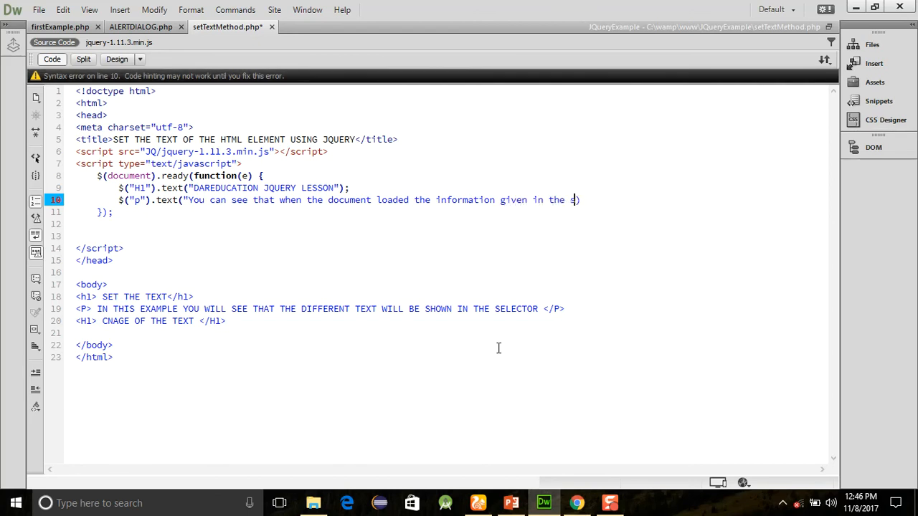
type("cript will be")
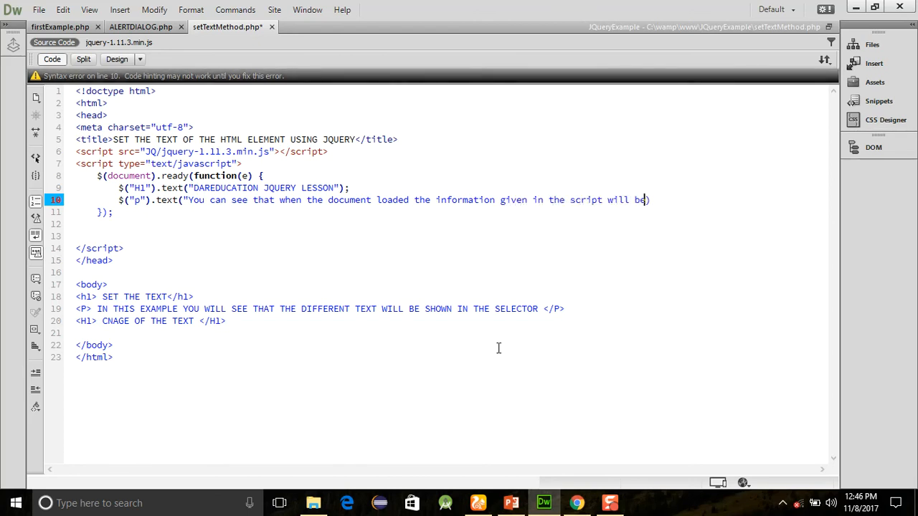
type("shown.\"")
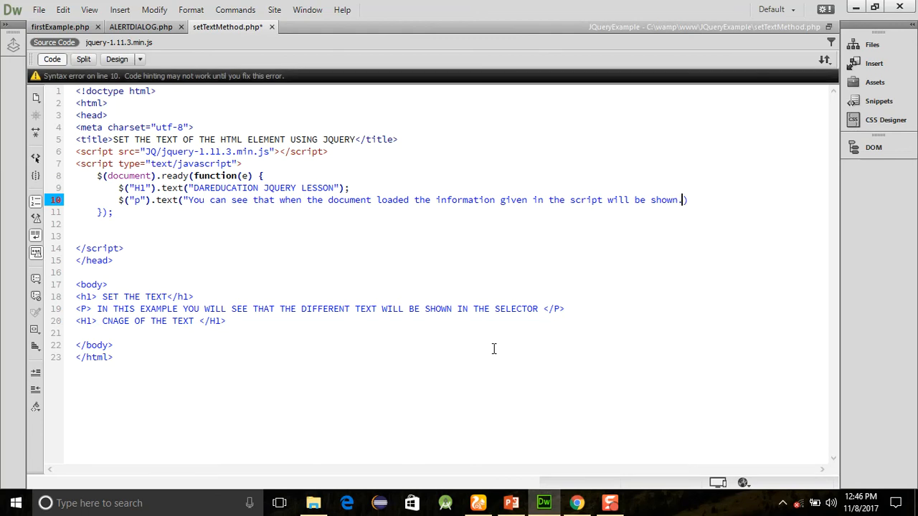
type("'")
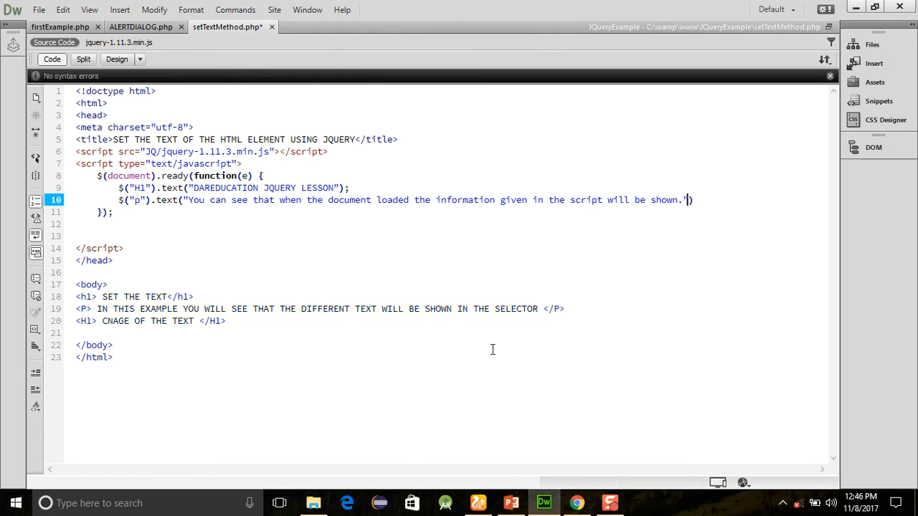
type(";")
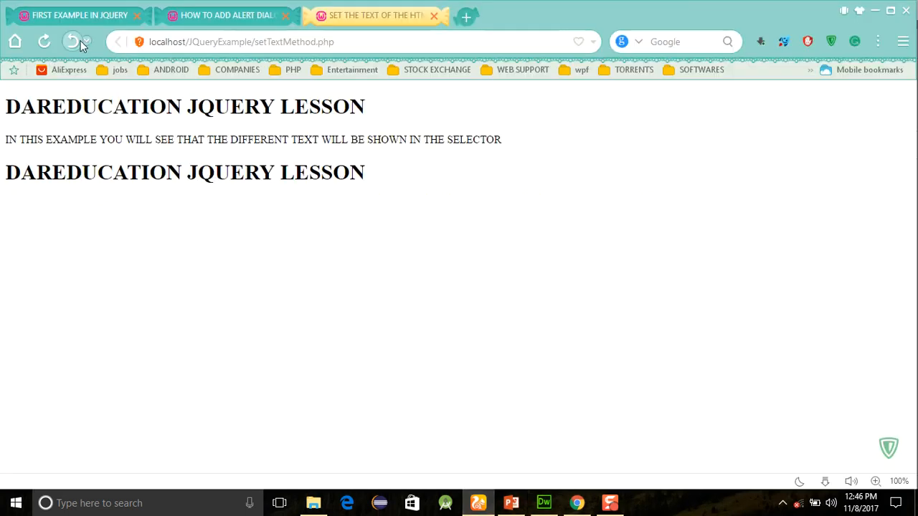
Reload the UC Browser preview and dismiss the ZenMate popup with Remind me later.
left_click(70, 39)
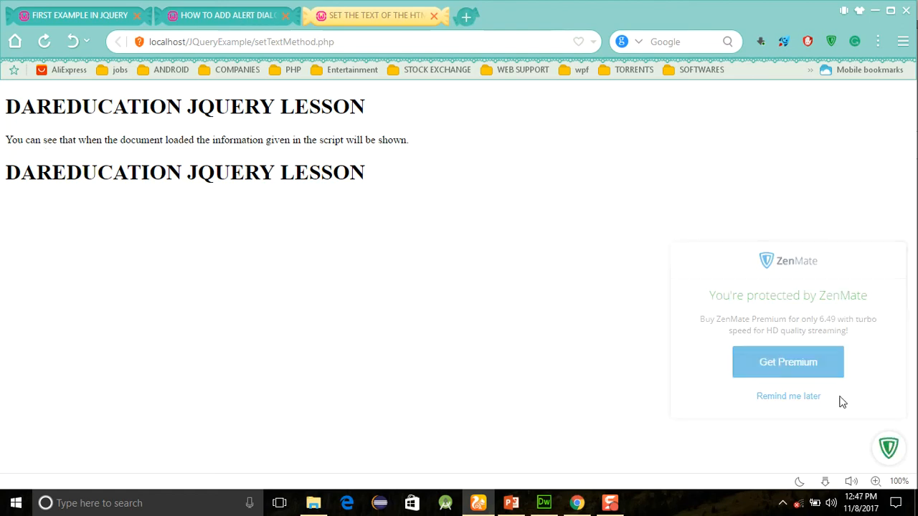
left_click(788, 396)
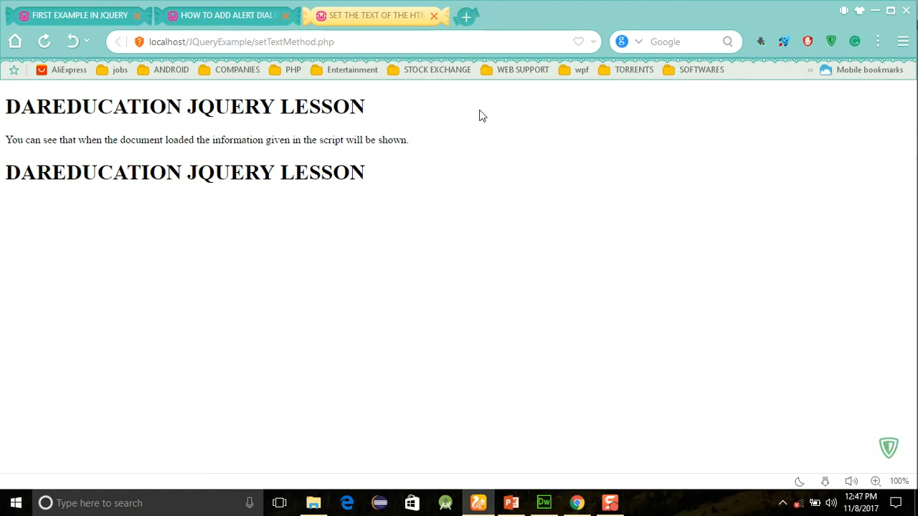
mouse_move(565, 382)
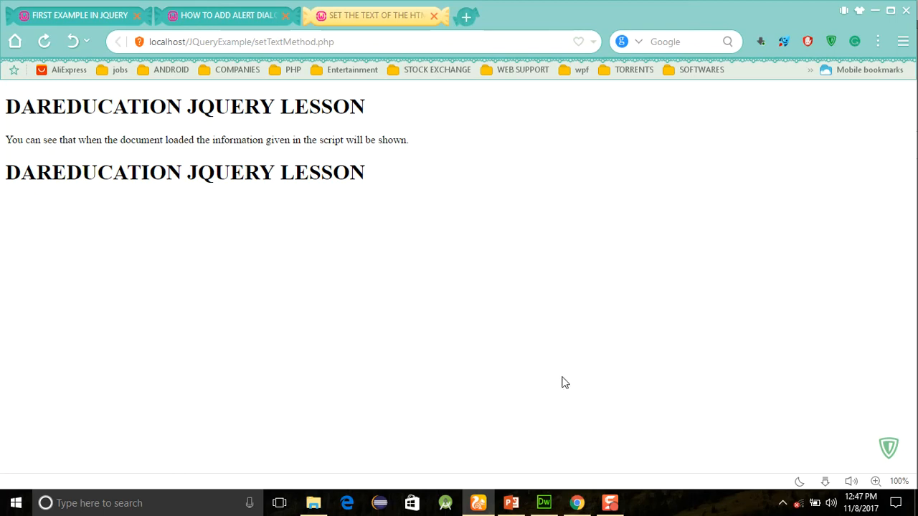
mouse_move(611, 402)
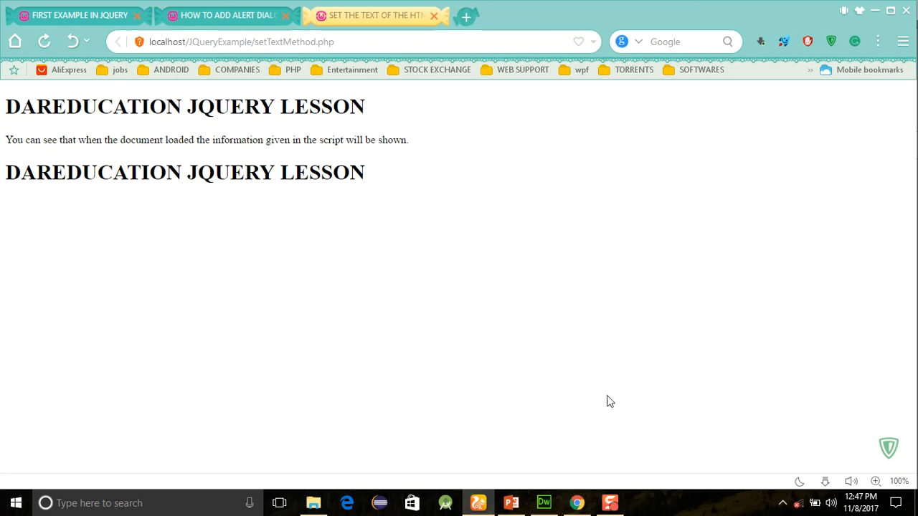